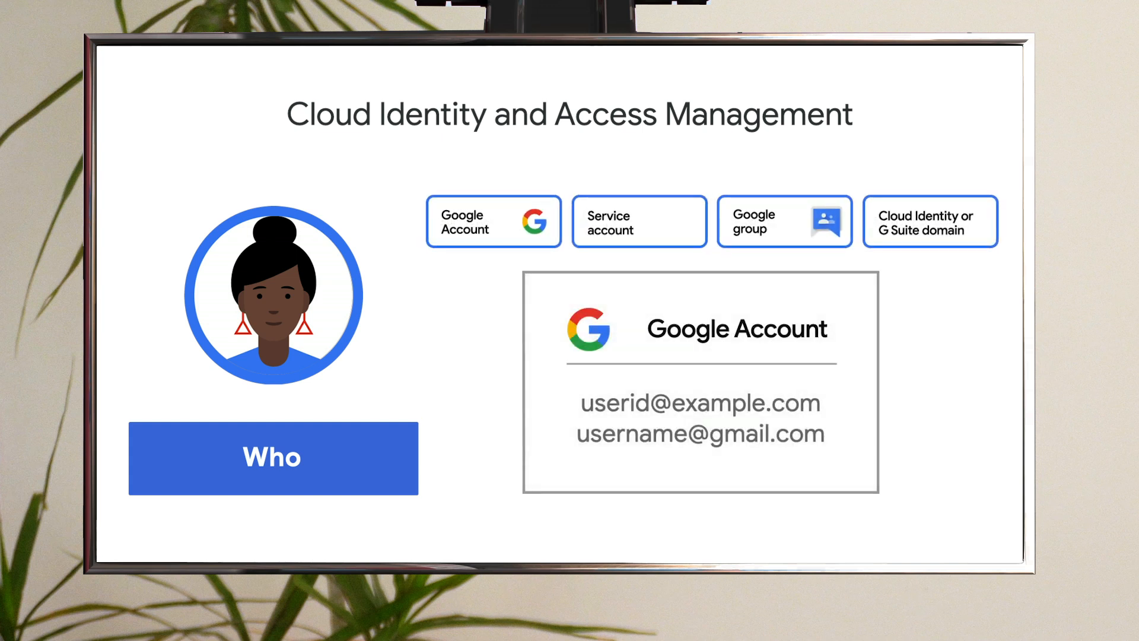
Select the retail_sales dataset in the BigQuery Explorer.
left_click(785, 221)
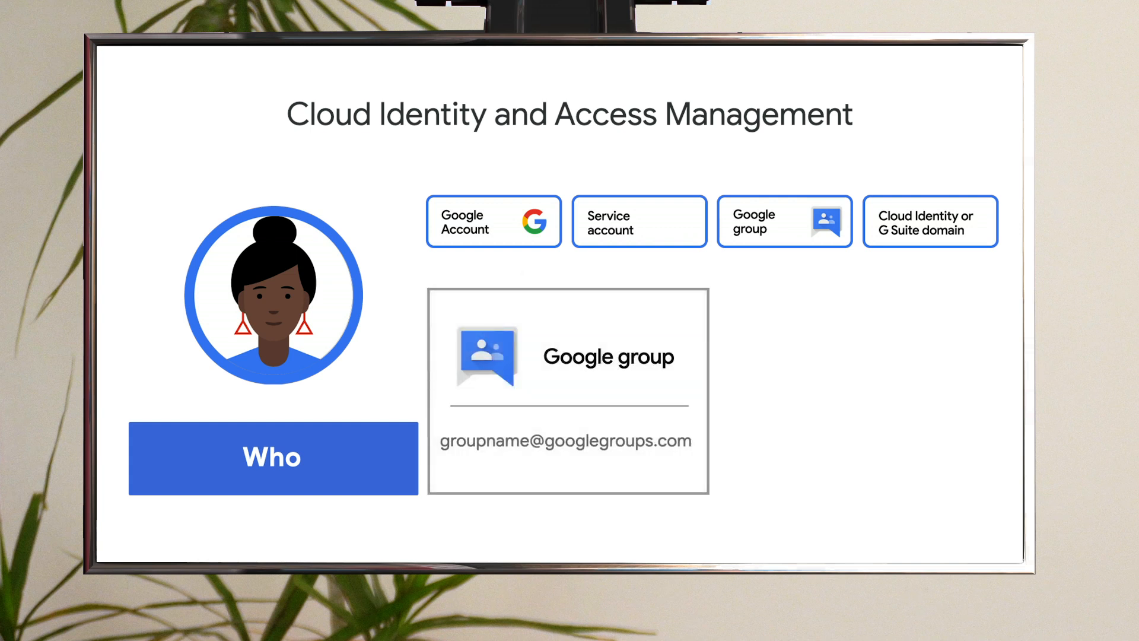
left_click(930, 221)
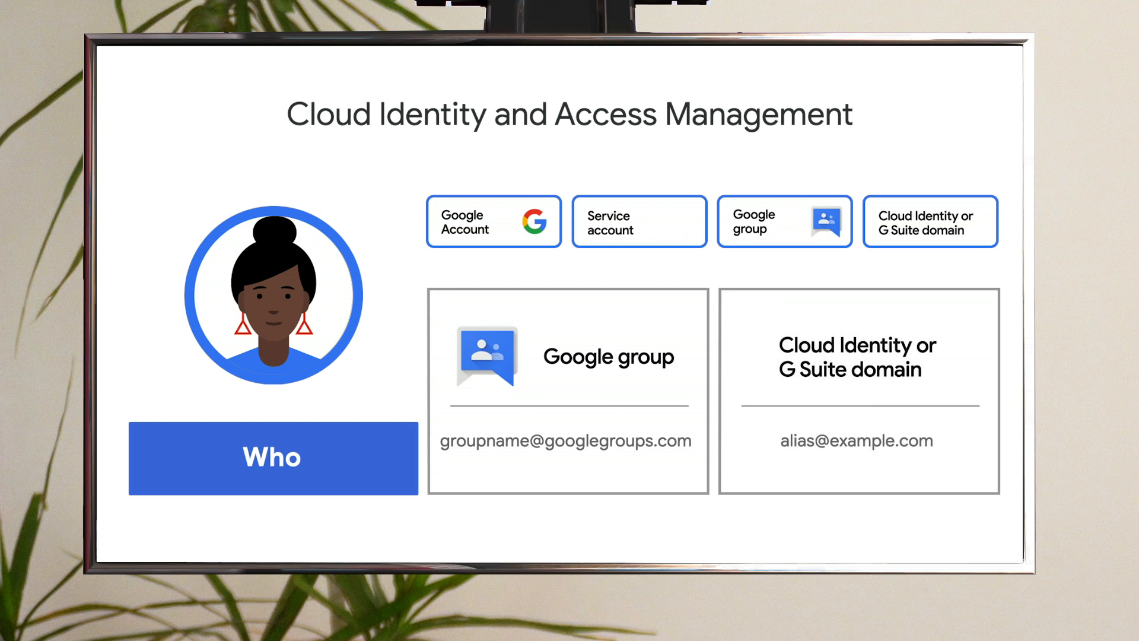
left_click(639, 221)
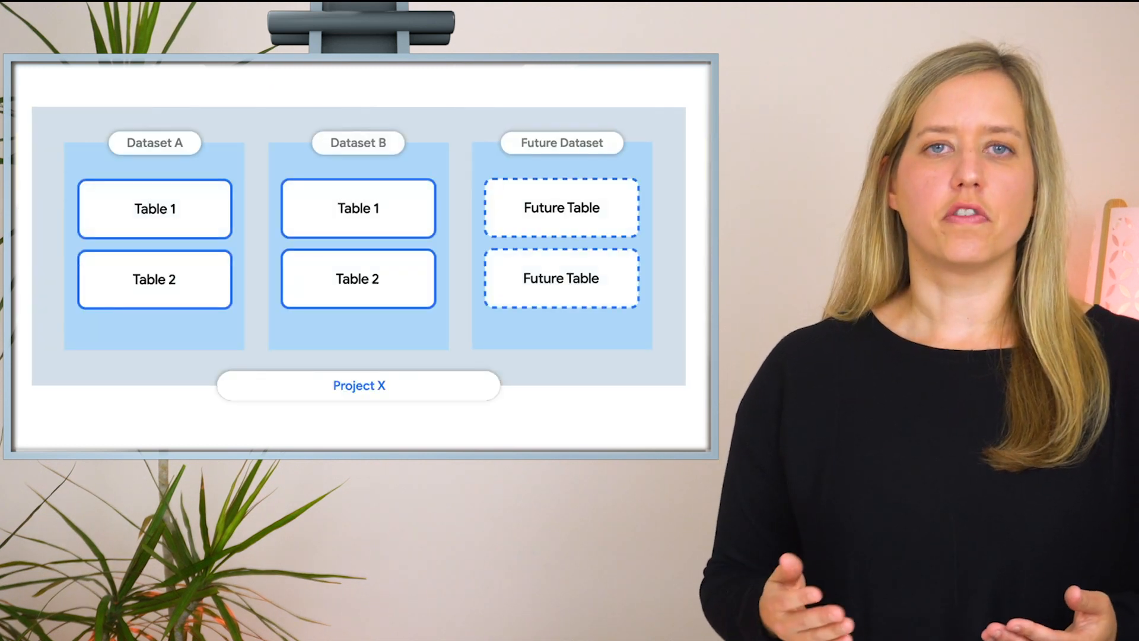
left_click(155, 143)
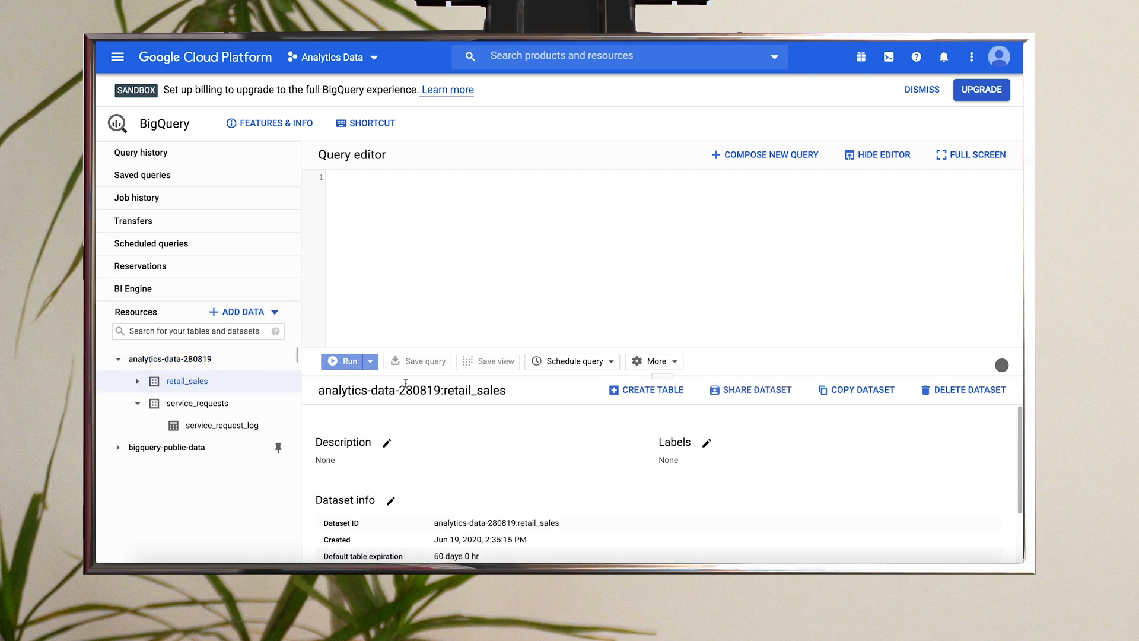
left_click(756, 389)
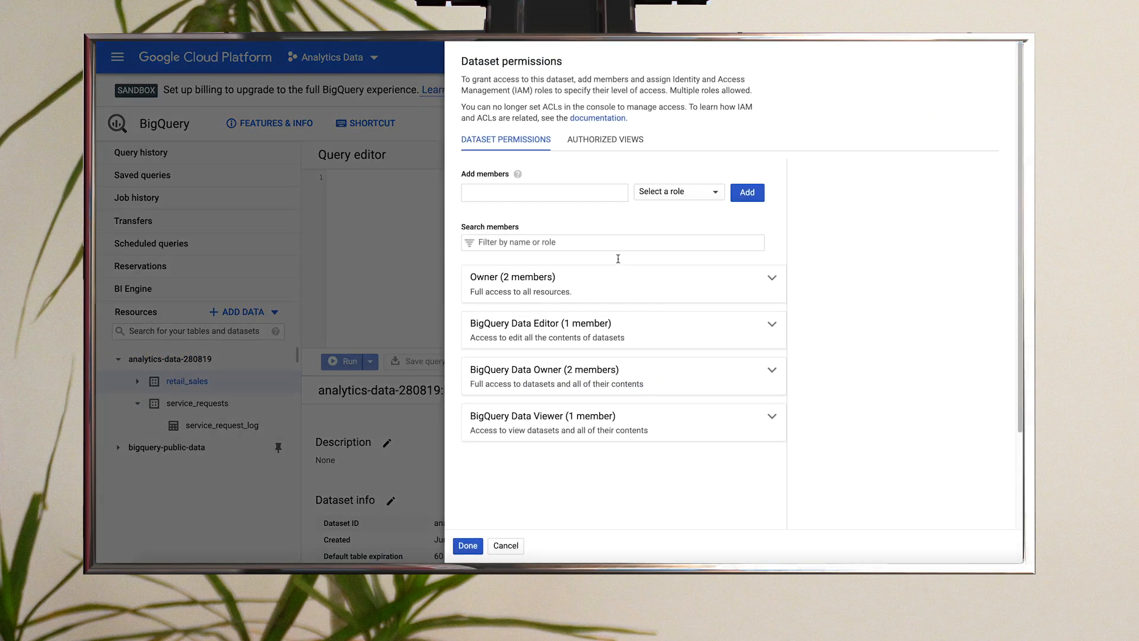
type("sal")
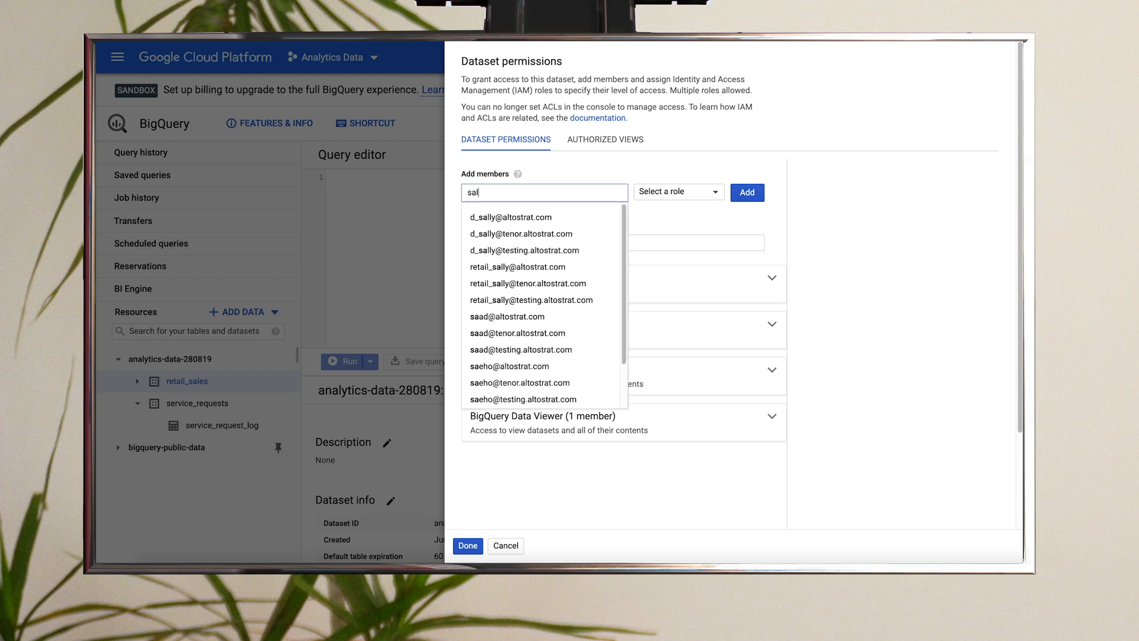
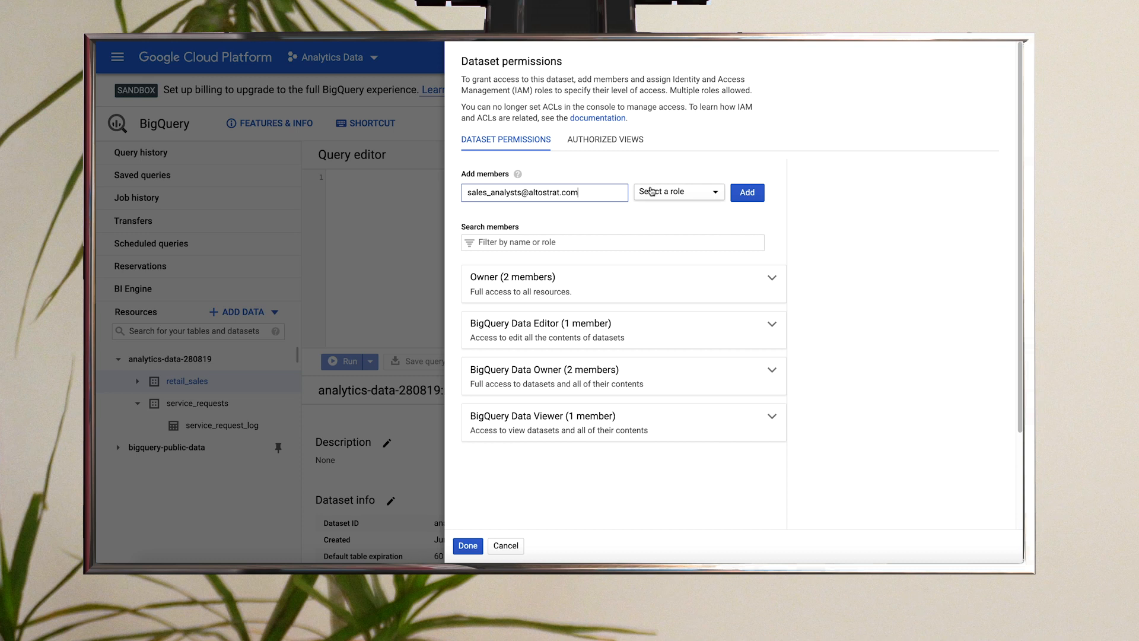
left_click(678, 192)
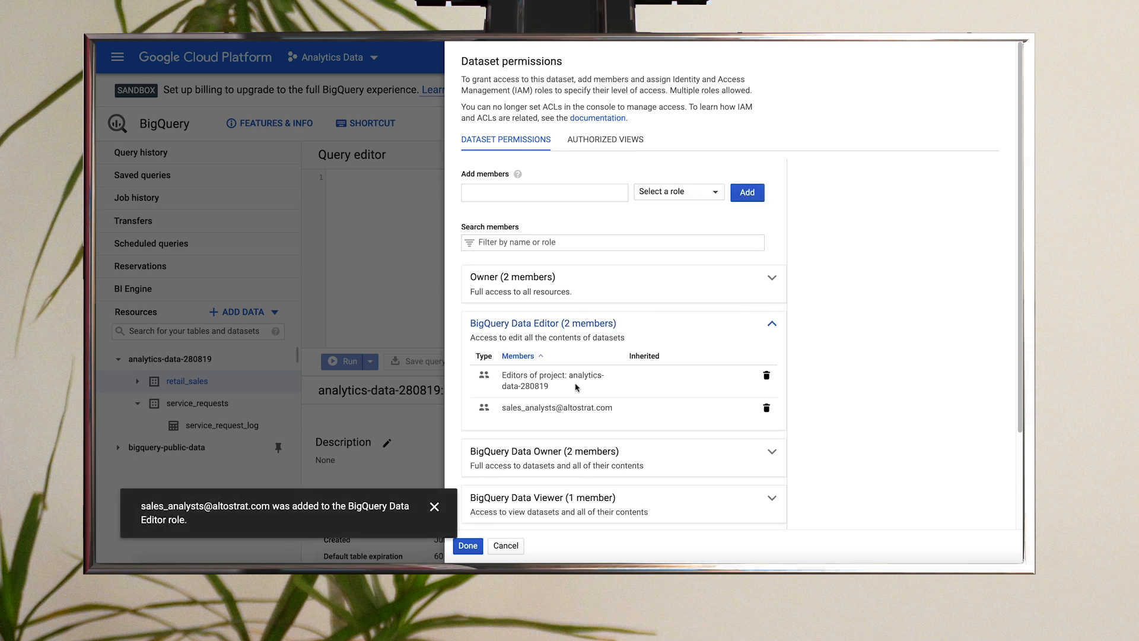
left_click(467, 546)
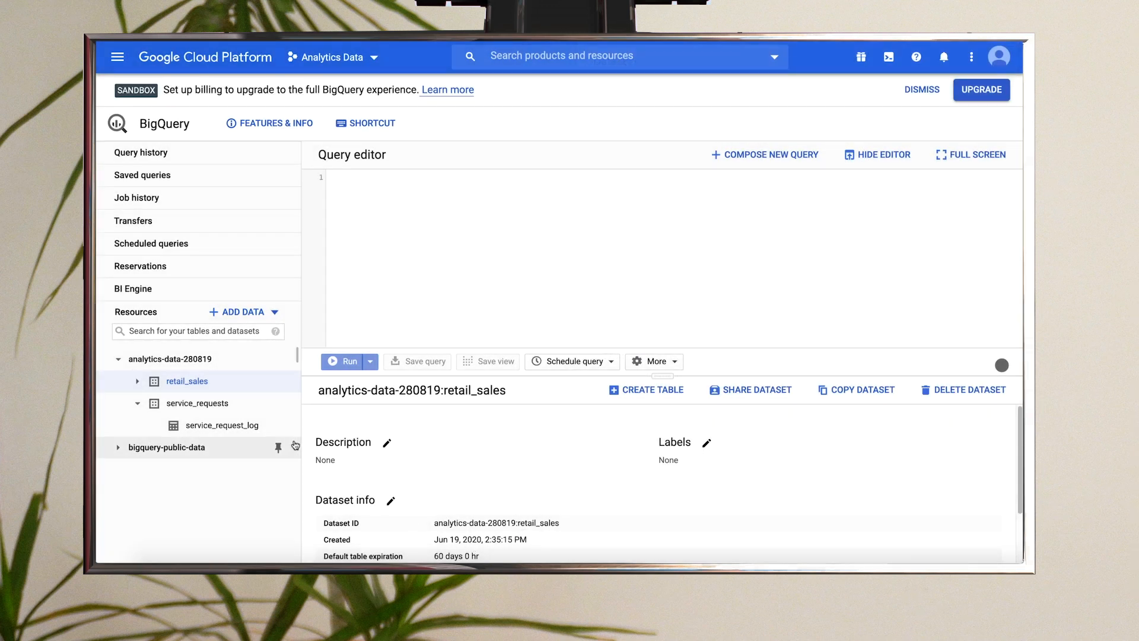
left_click(197, 403)
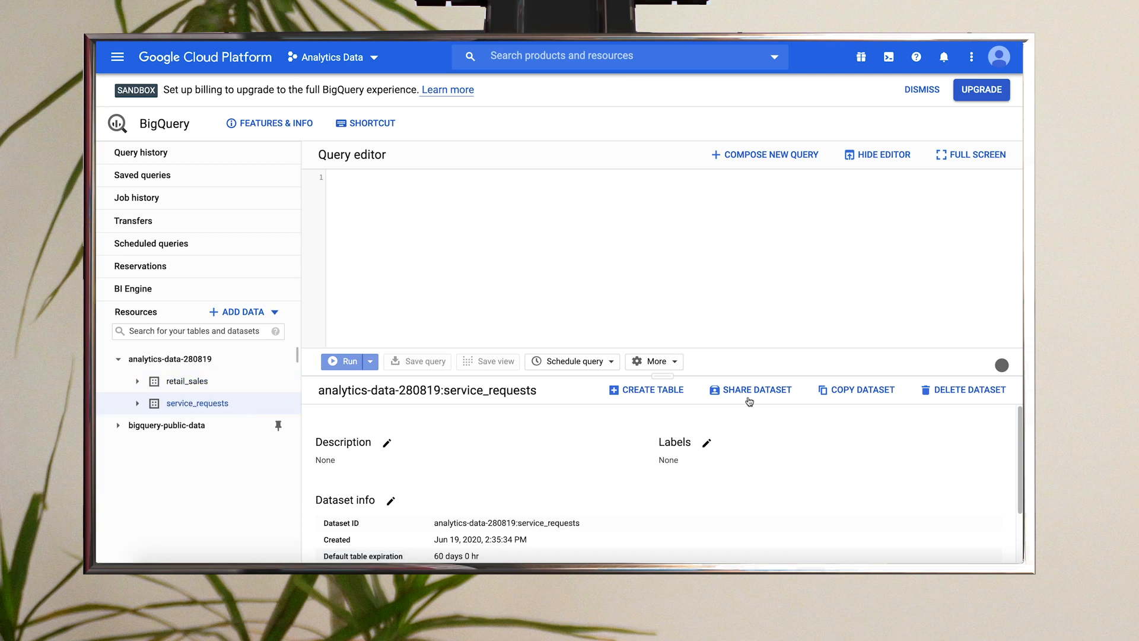
left_click(756, 390)
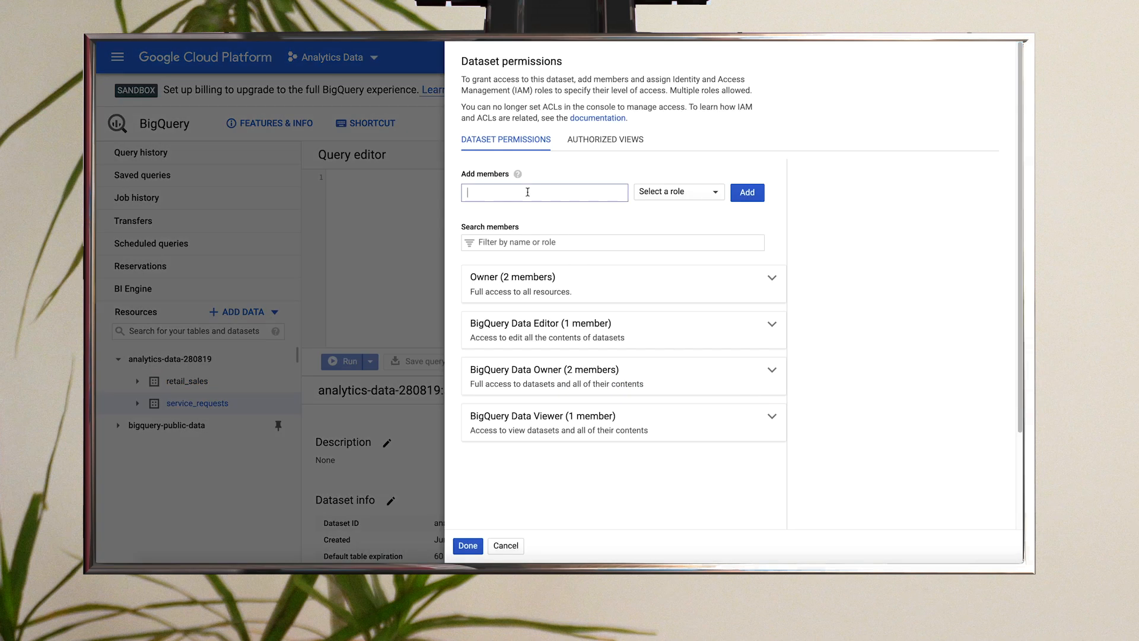
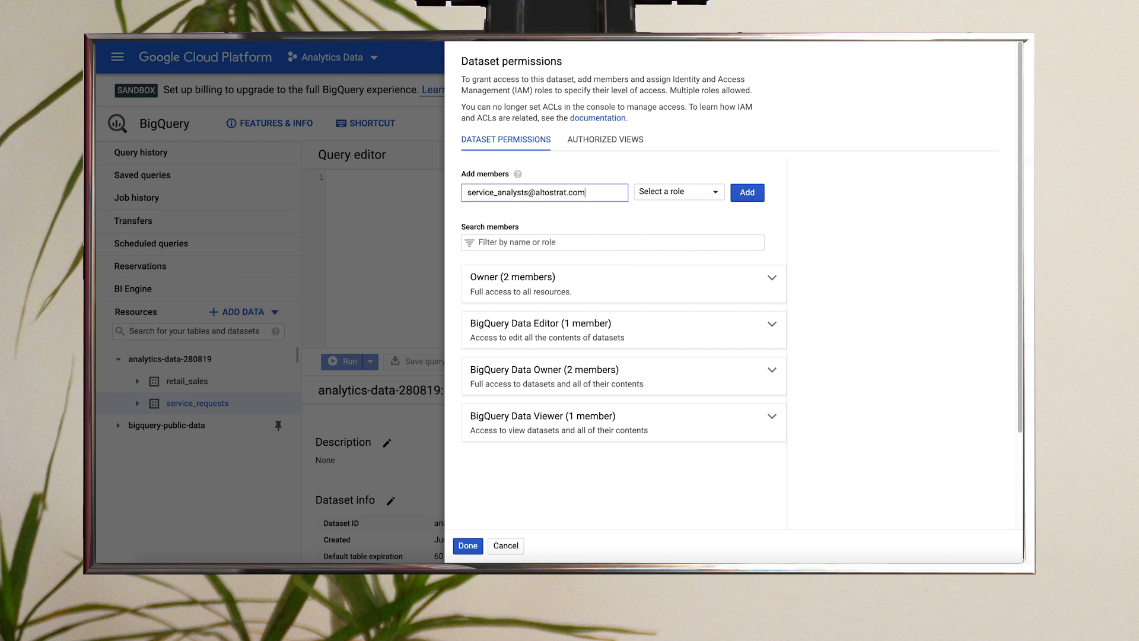
left_click(678, 192)
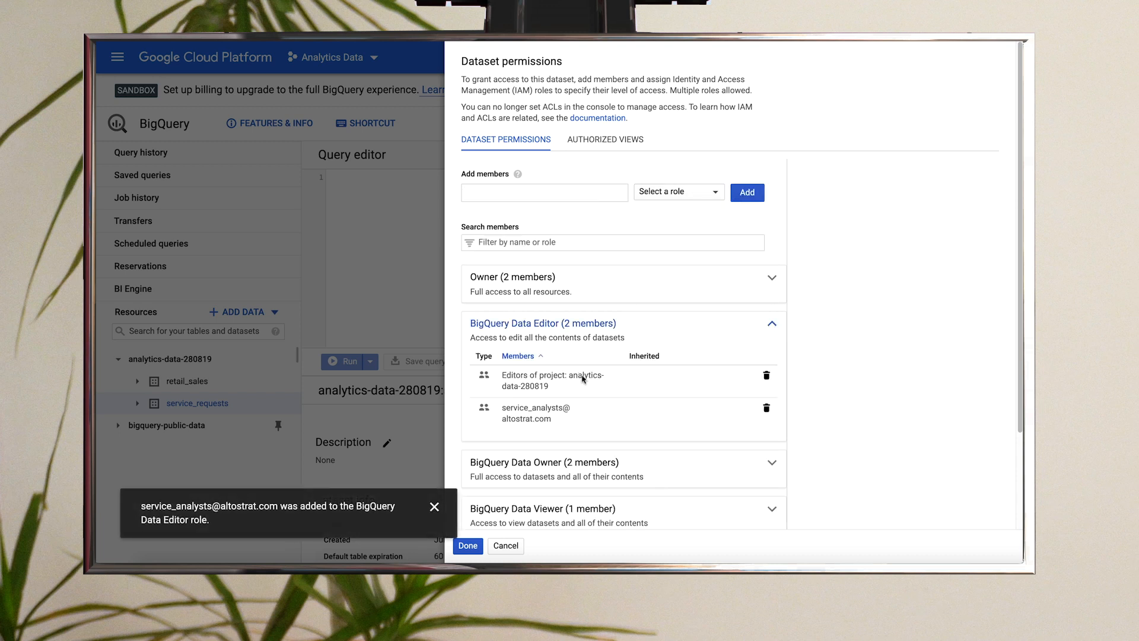
left_click(467, 545)
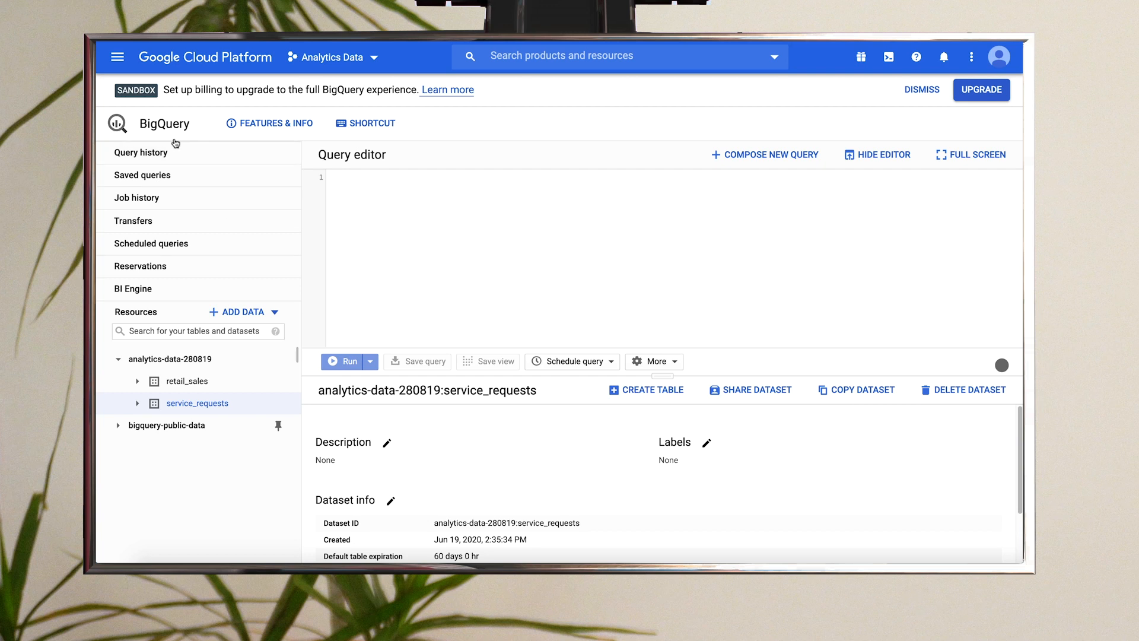
left_click(118, 57)
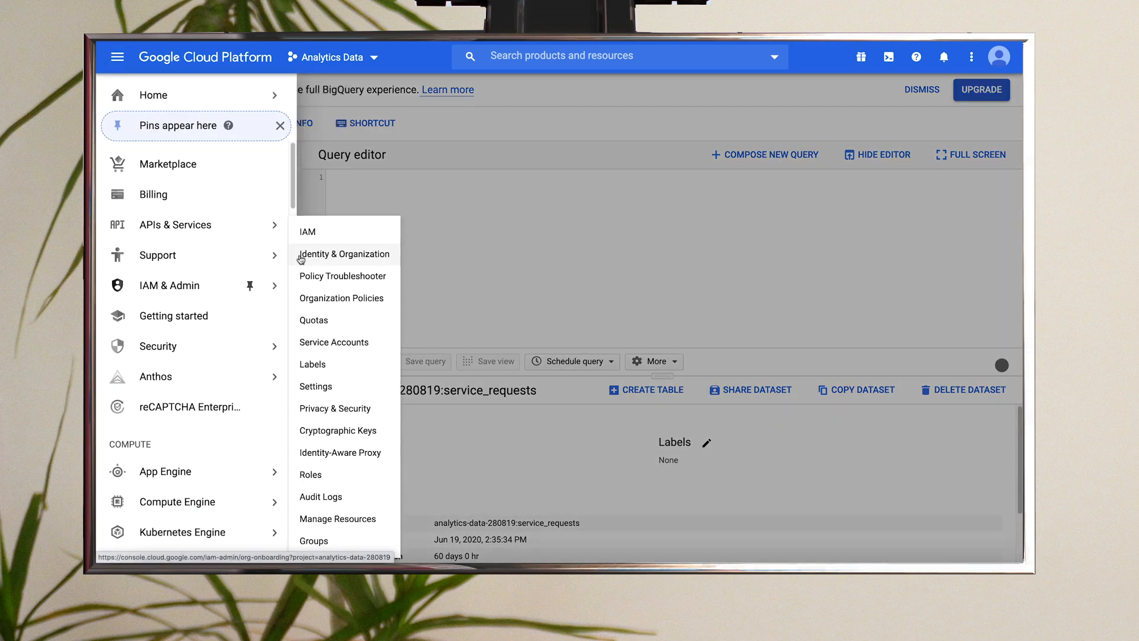
left_click(308, 231)
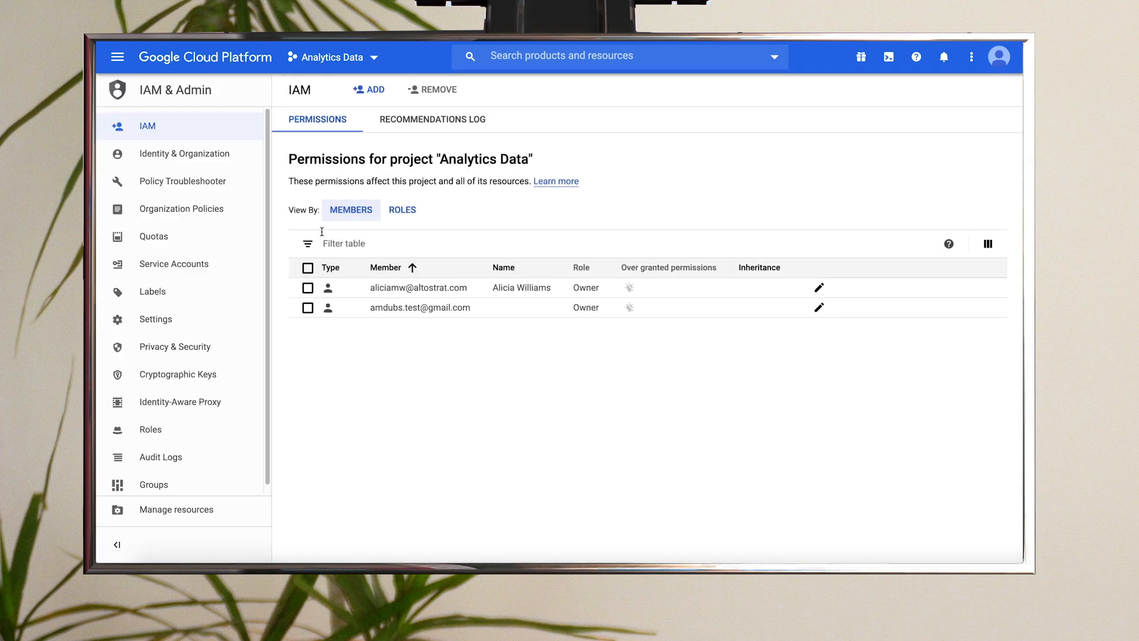
left_click(368, 89)
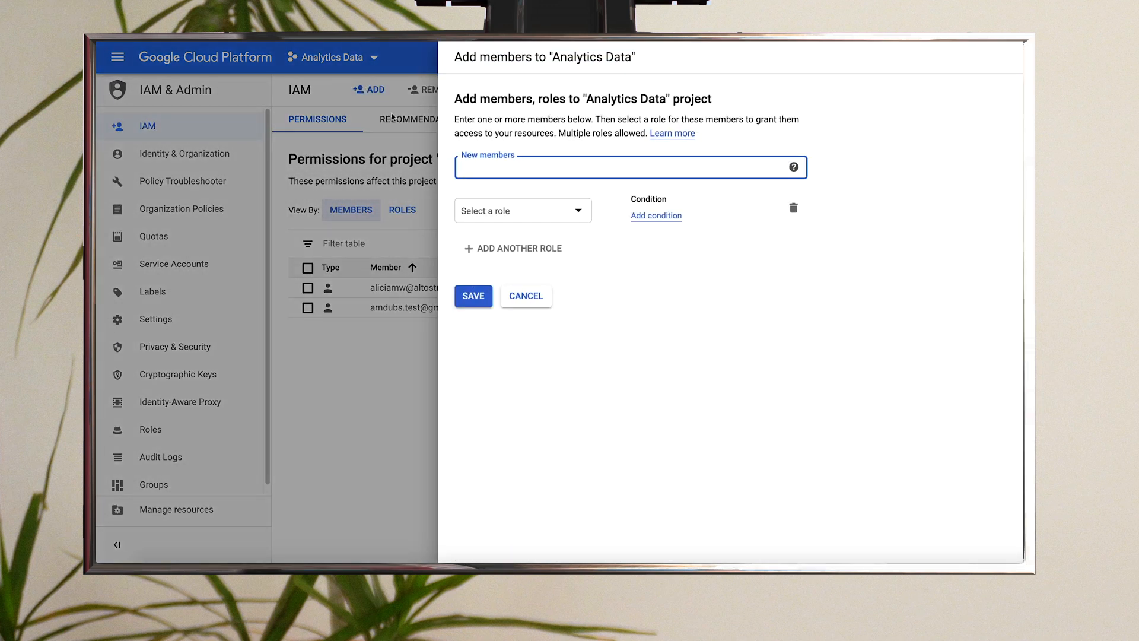
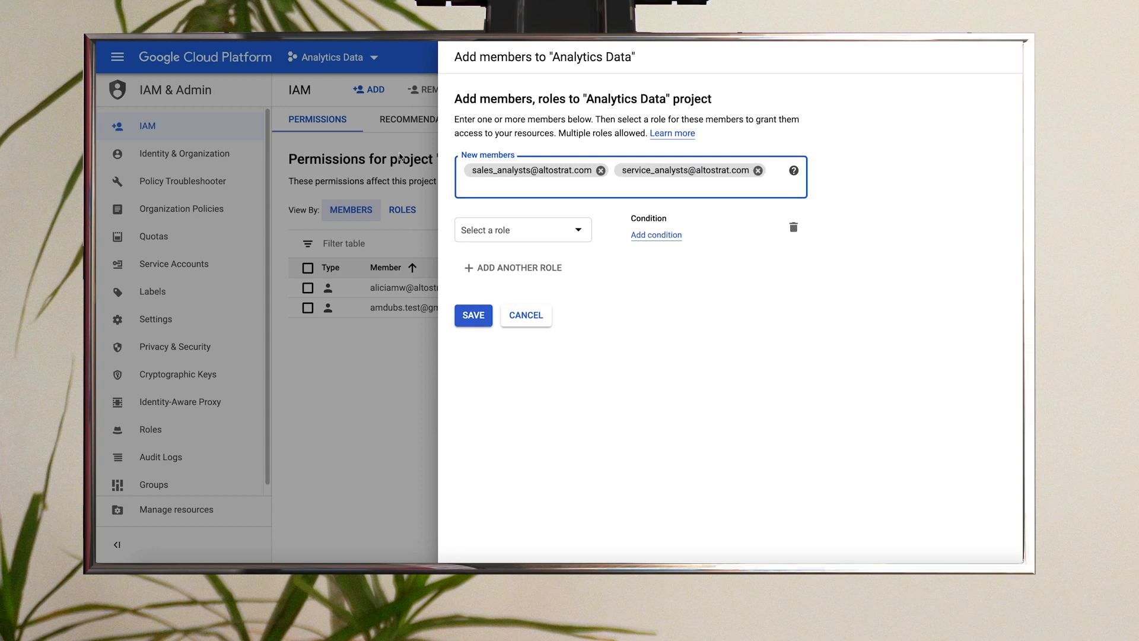
type("bigquery user")
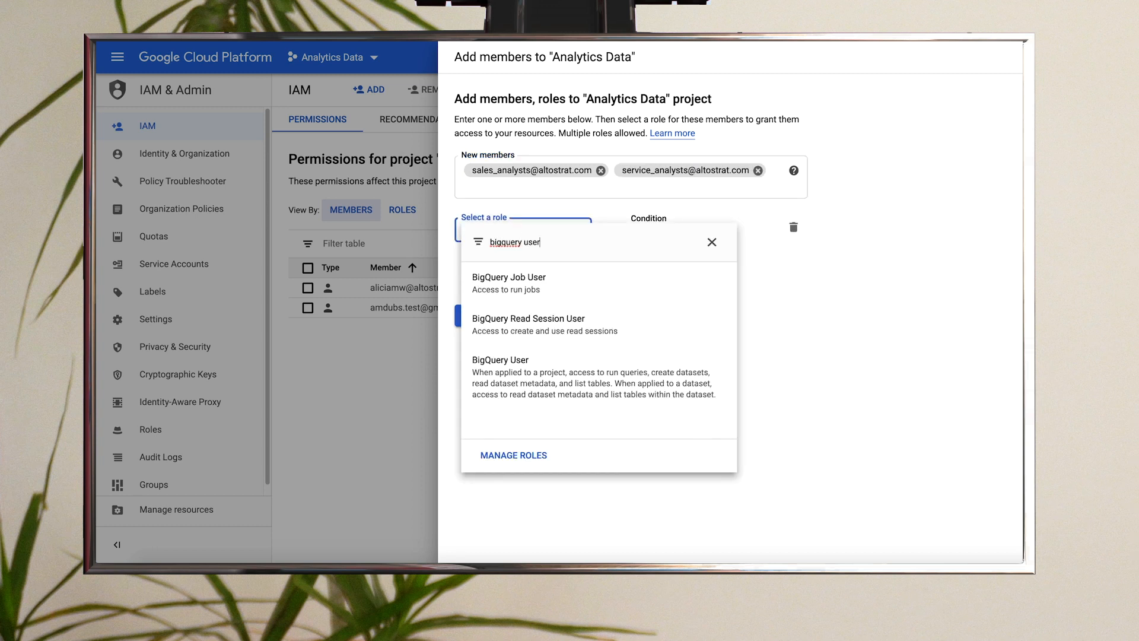
left_click(500, 360)
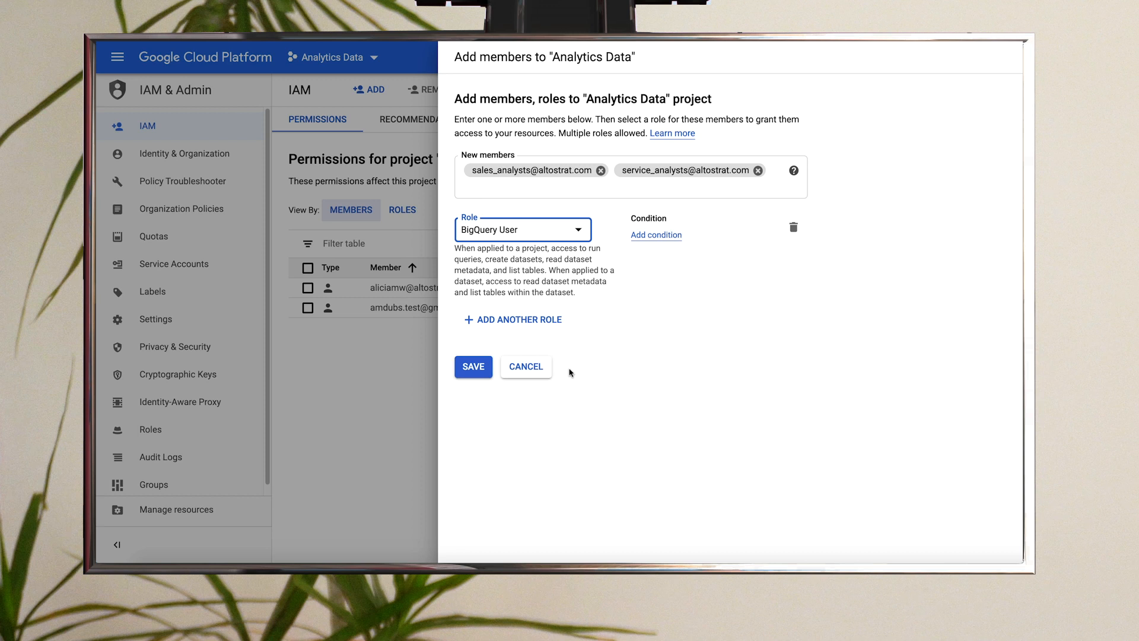
left_click(473, 367)
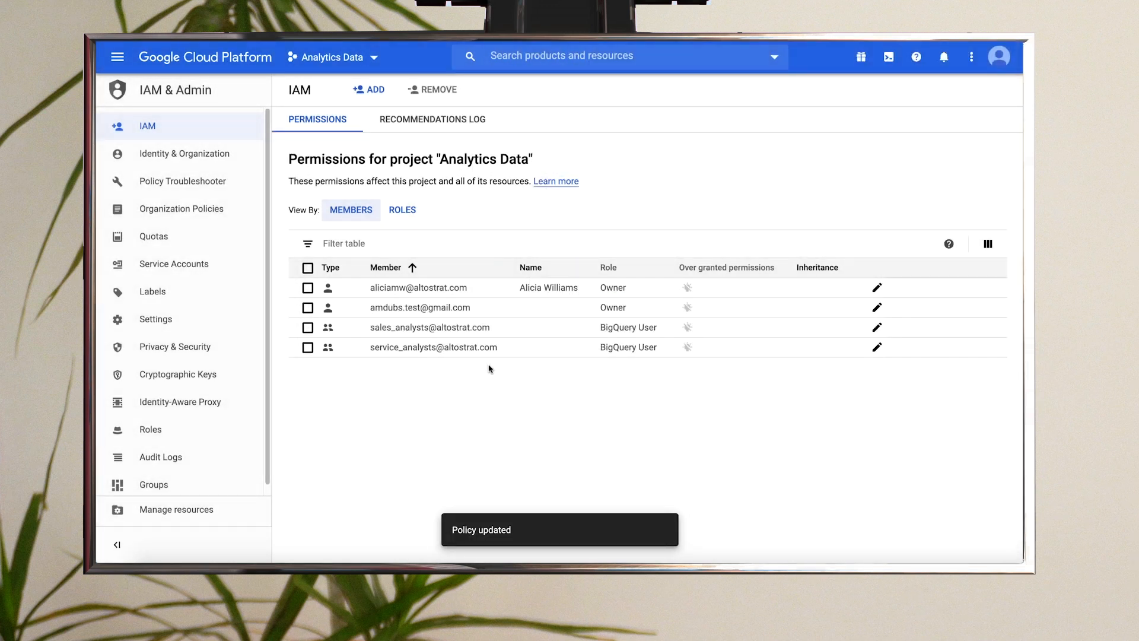